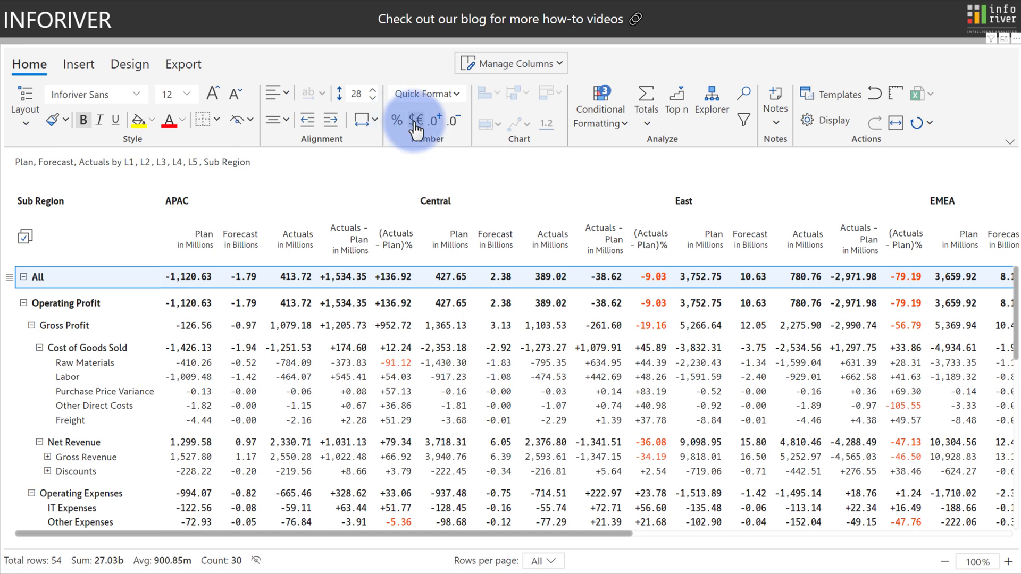
pyautogui.moveTo(416, 123)
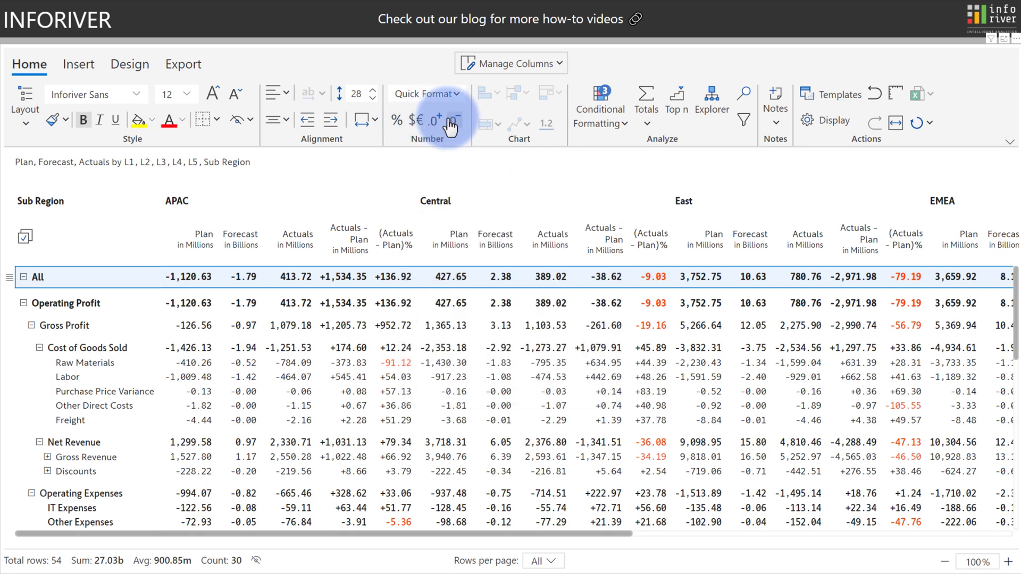
pyautogui.moveTo(451, 120)
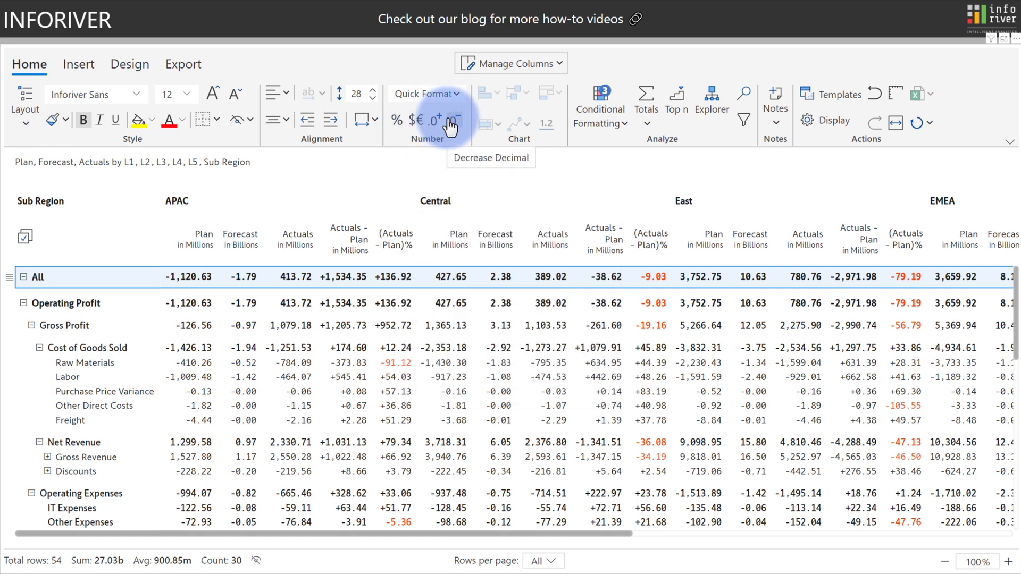
# - Apply the Uniform Quick Format mode with the Billions scale to all measures
pyautogui.click(424, 94)
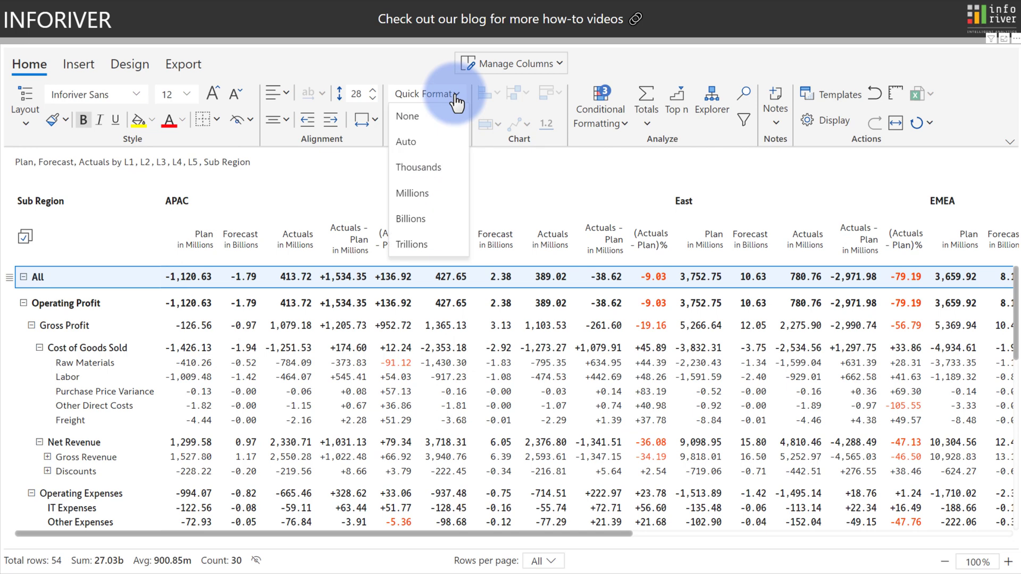
pyautogui.moveTo(417, 167)
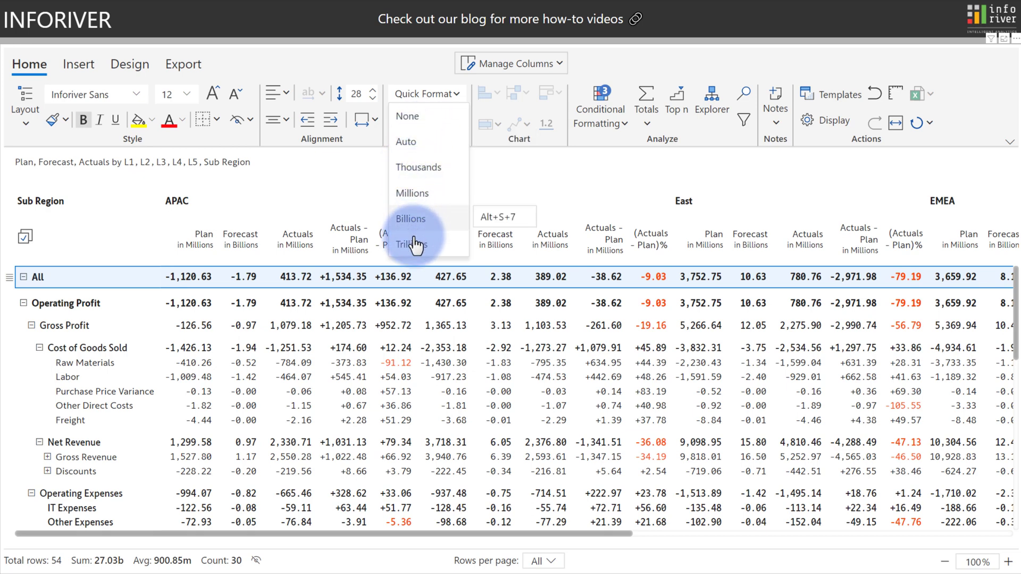
pyautogui.moveTo(127, 283)
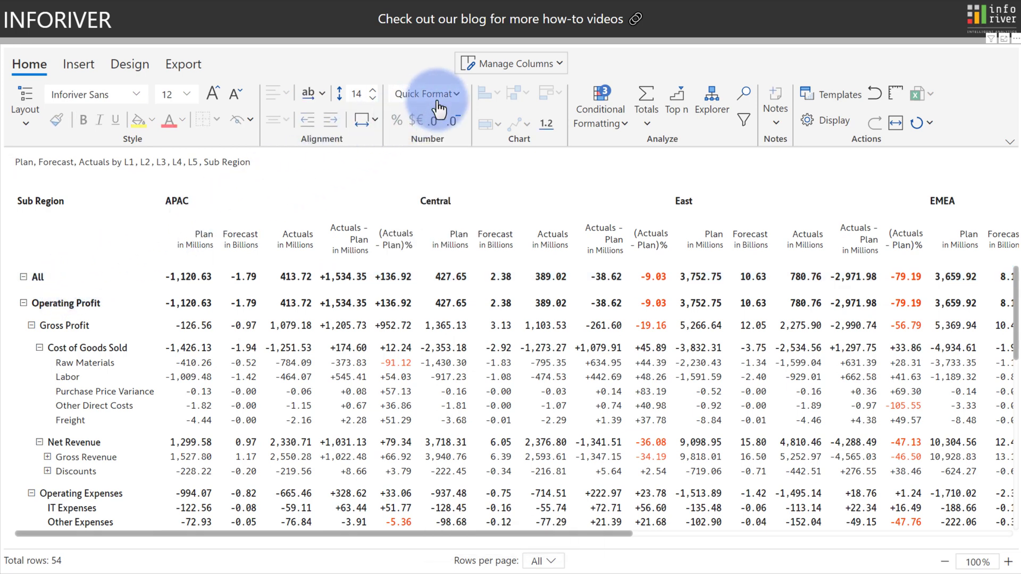
pyautogui.click(425, 94)
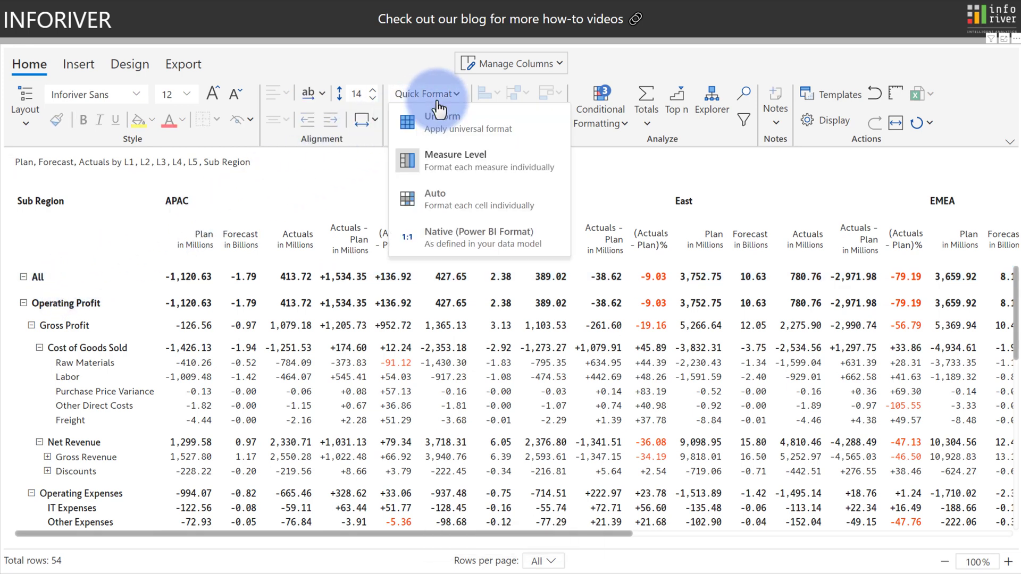
pyautogui.moveTo(416, 154)
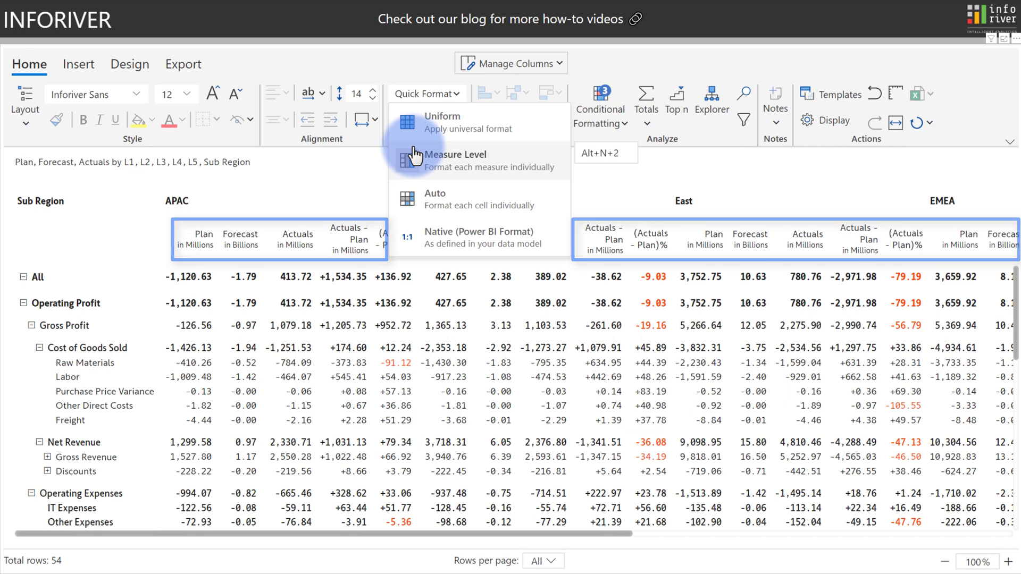
pyautogui.click(442, 120)
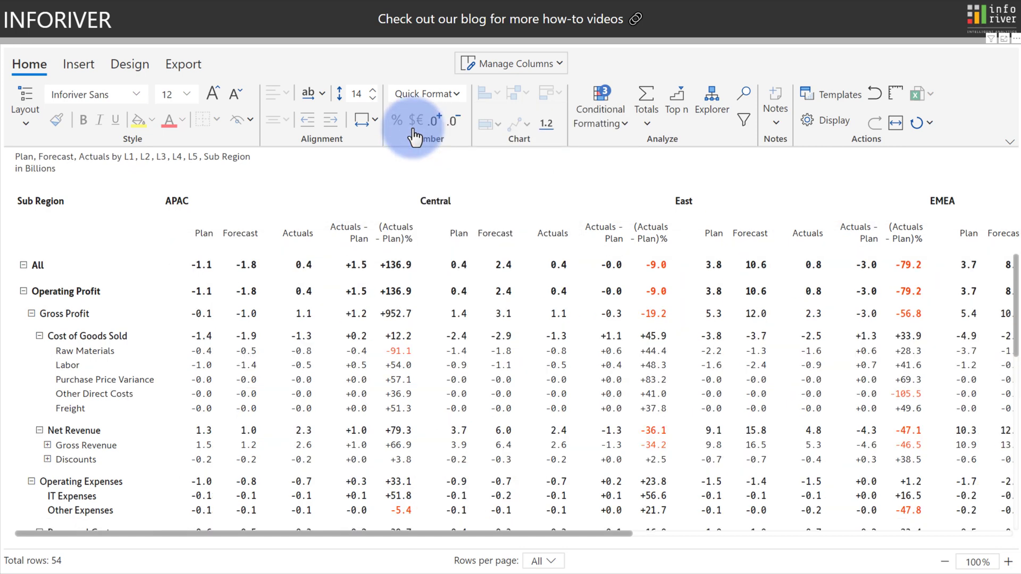
pyautogui.click(126, 162)
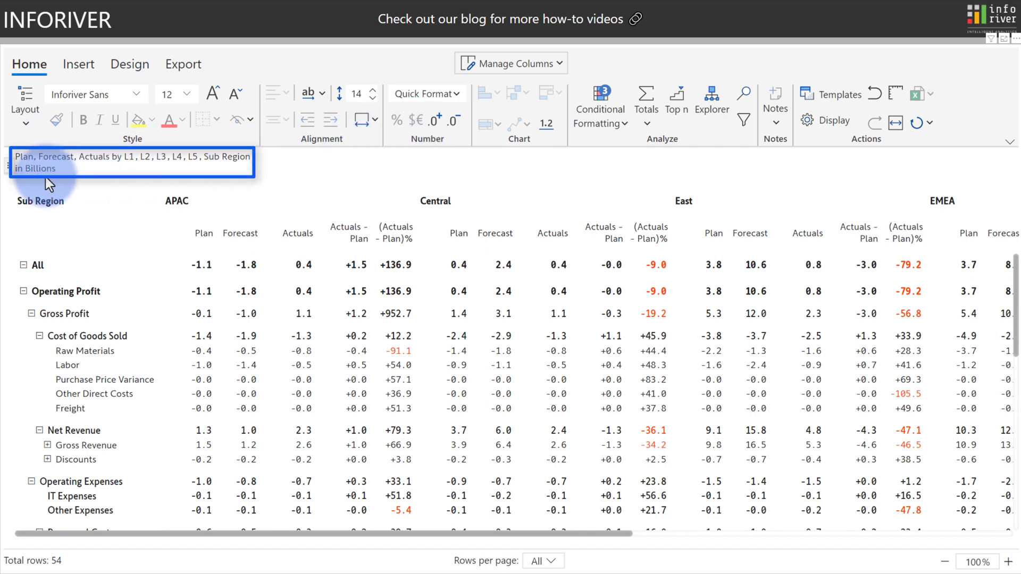
pyautogui.moveTo(424, 103)
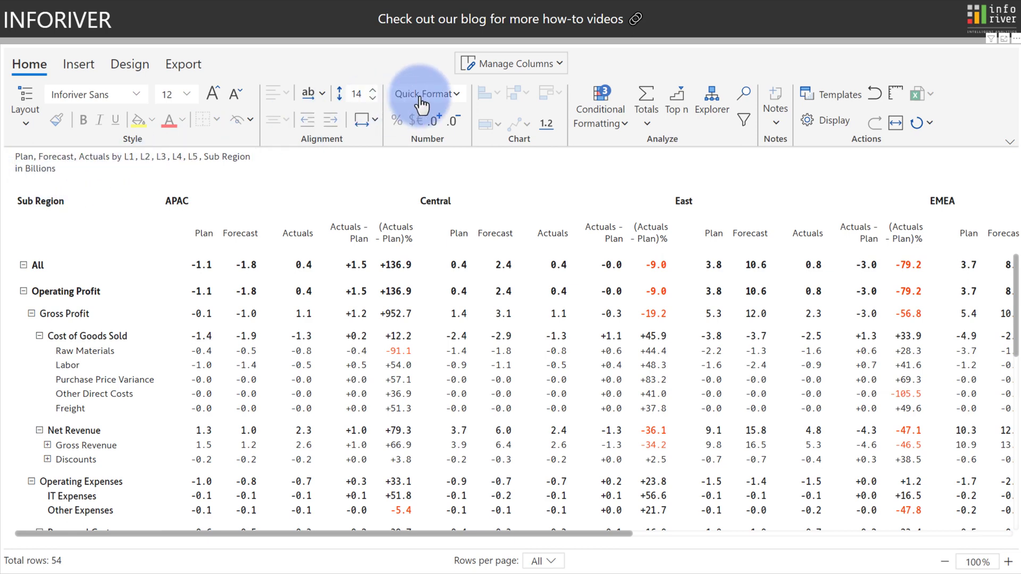
# - Switch Quick Format to Auto, then to Native (Power BI Format) dollar values
pyautogui.click(424, 93)
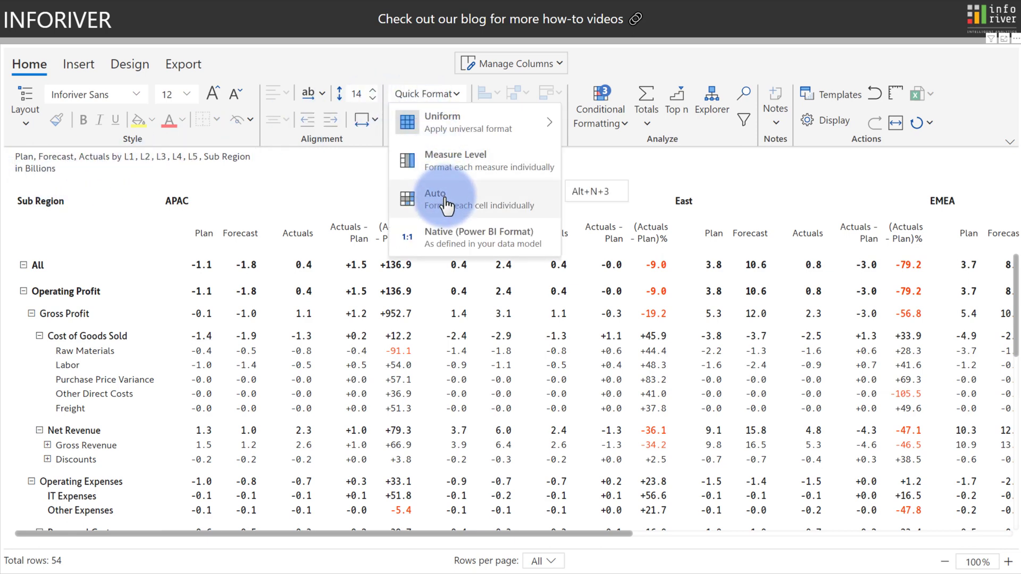
pyautogui.click(435, 199)
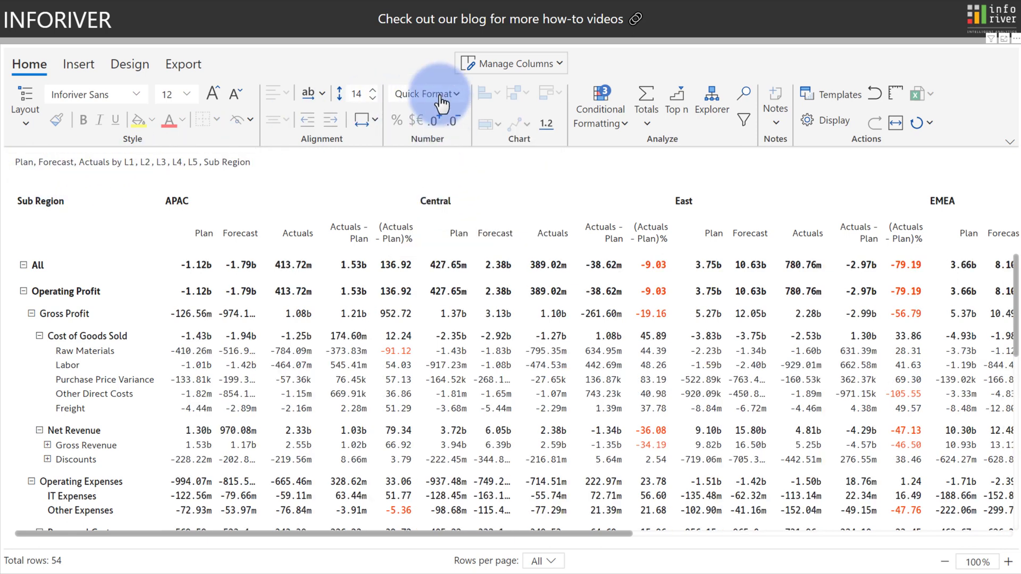
pyautogui.click(424, 93)
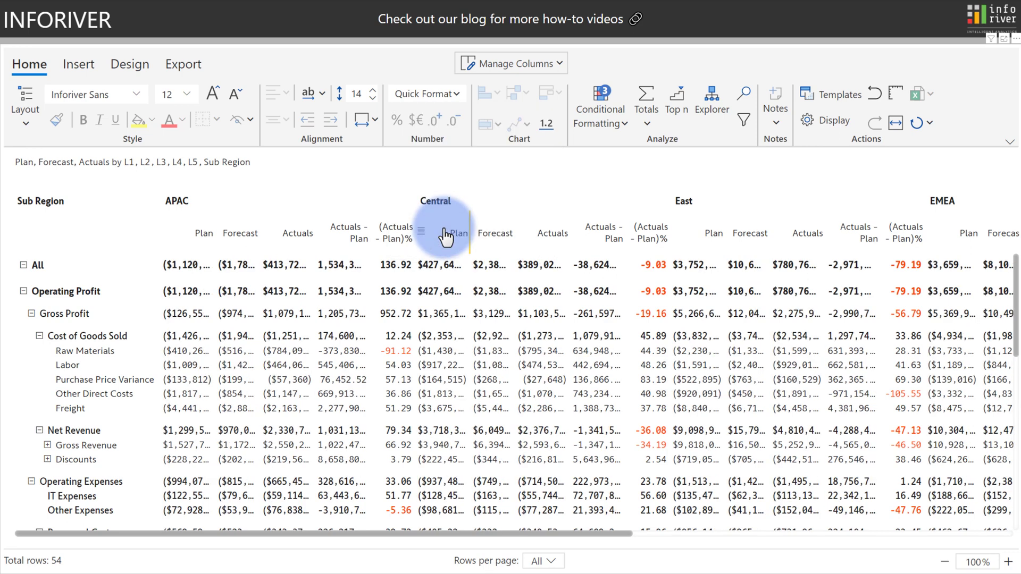
pyautogui.moveTo(445, 237)
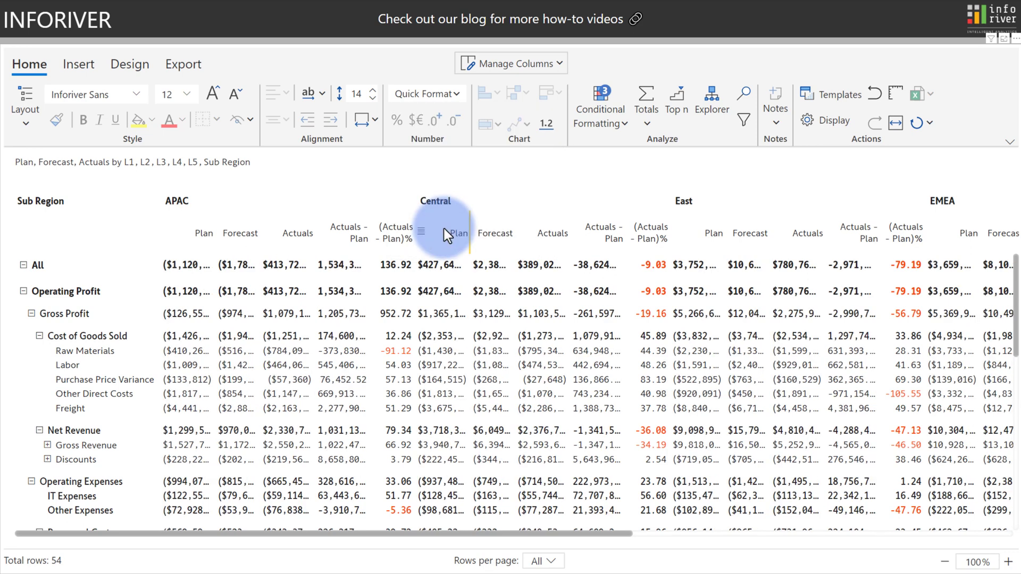